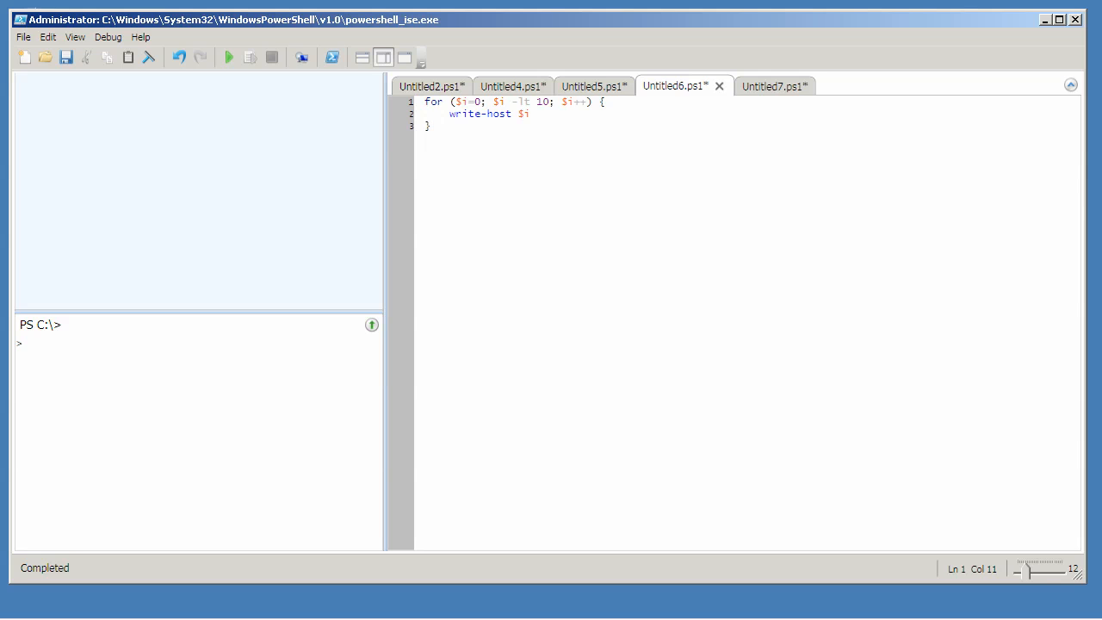
# - Replace the '--' in the for header with $i++ and run the script to print 0 through 9
pyautogui.moveTo(493, 102); pyautogui.dragTo(549, 102)
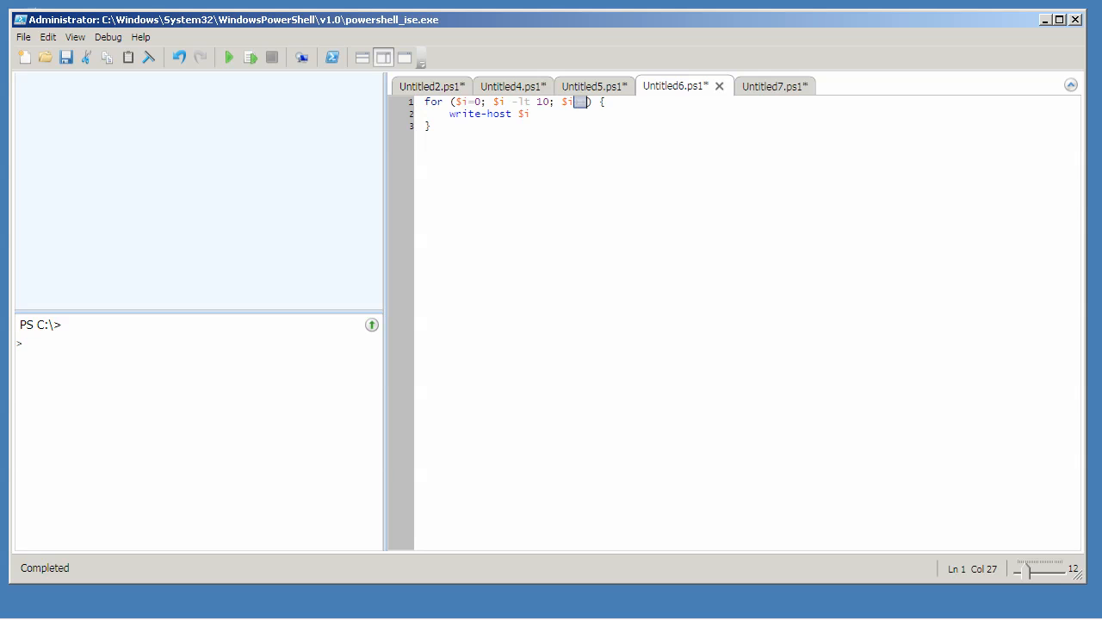
pyautogui.write('++')
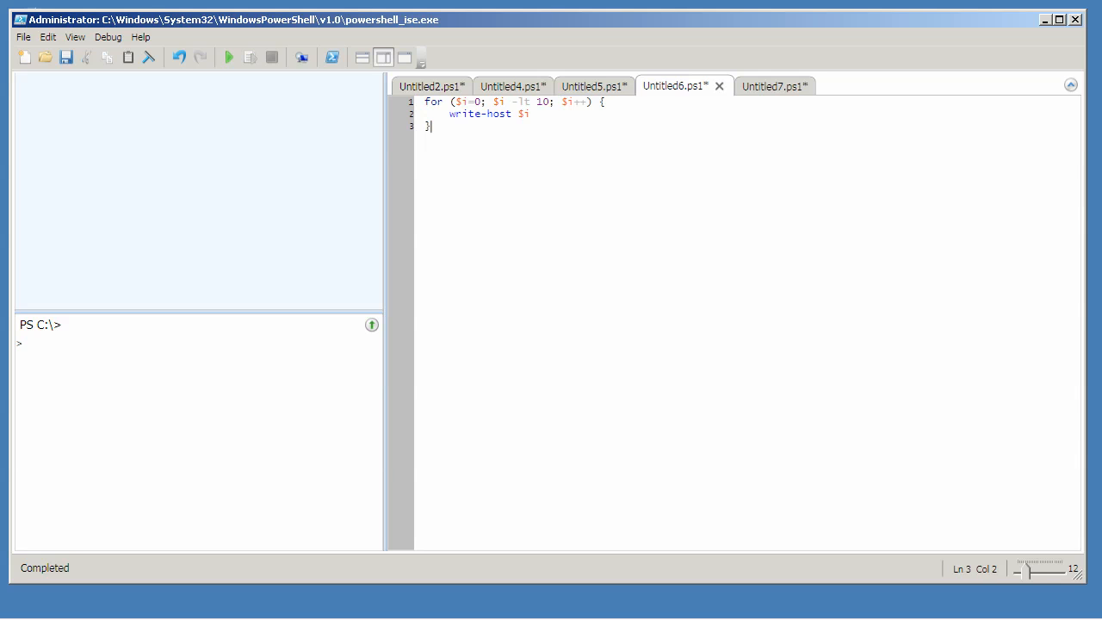
pyautogui.click(227, 57)
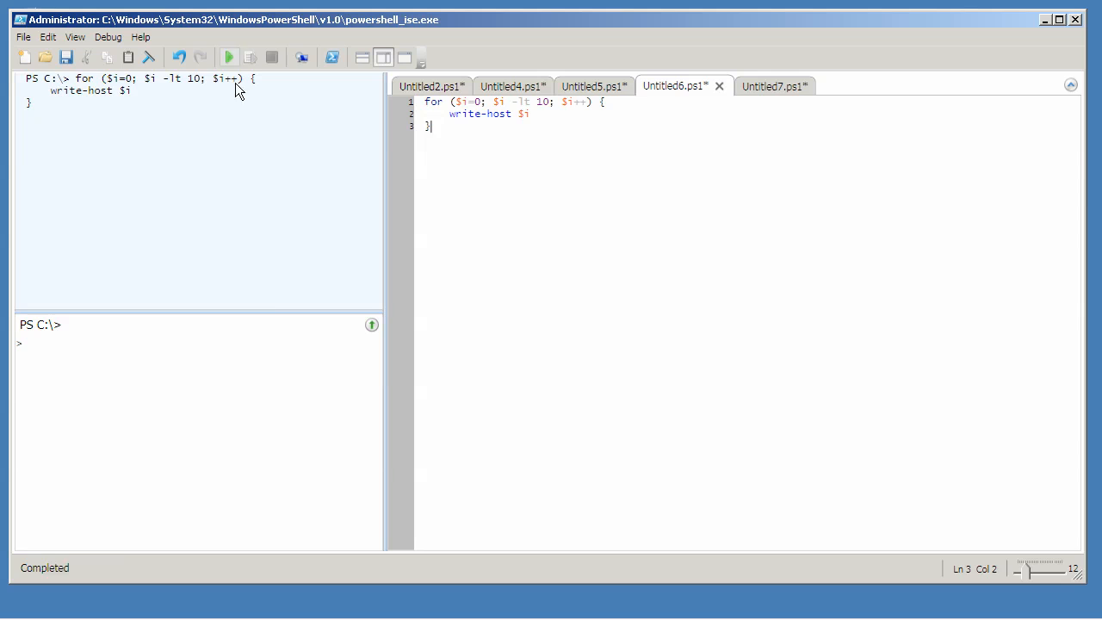
pyautogui.click(227, 57)
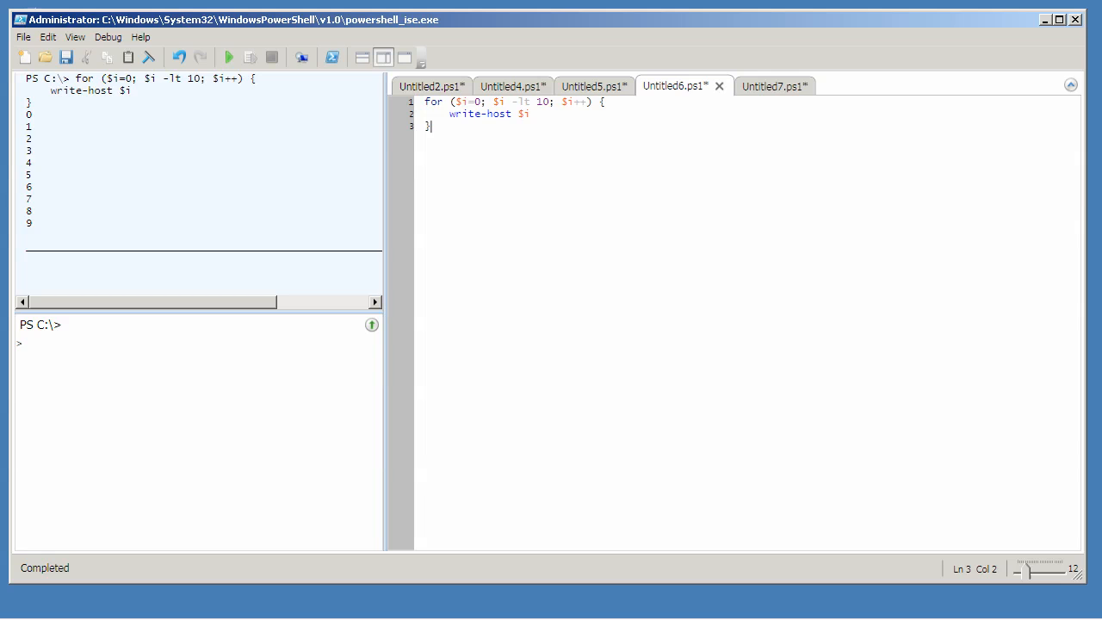
pyautogui.doubleClick(570, 102)
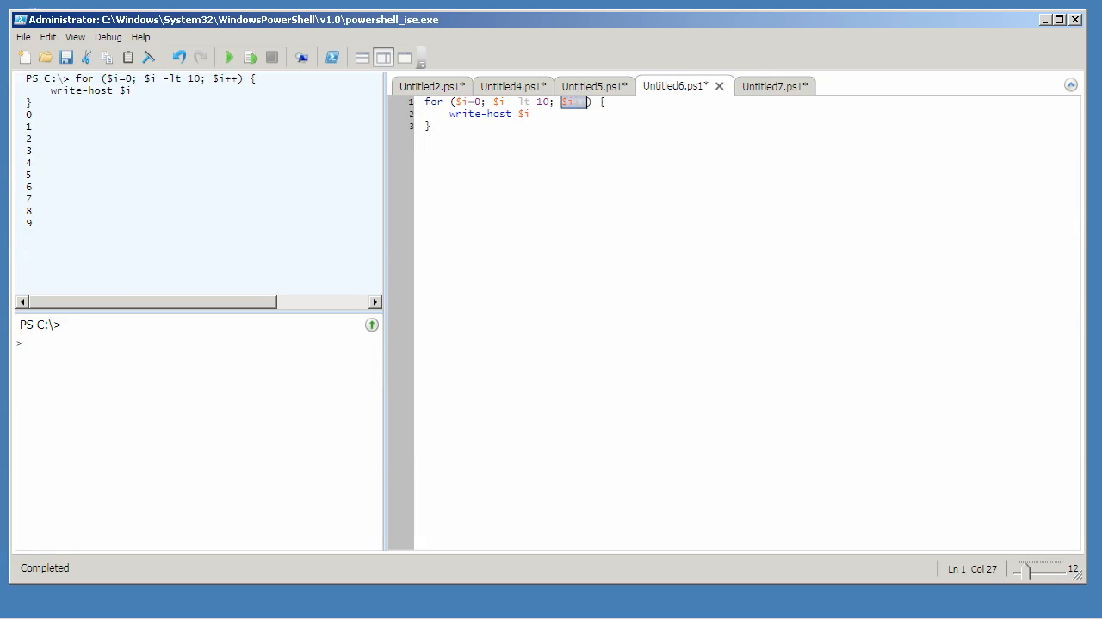
pyautogui.moveTo(582, 102); pyautogui.dragTo(489, 102)
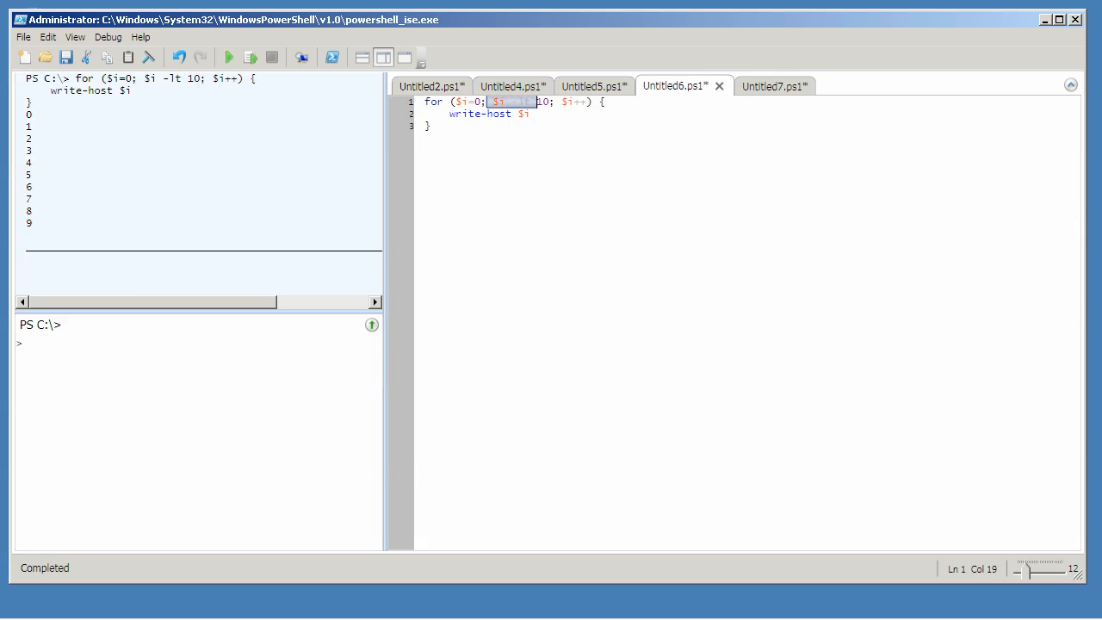